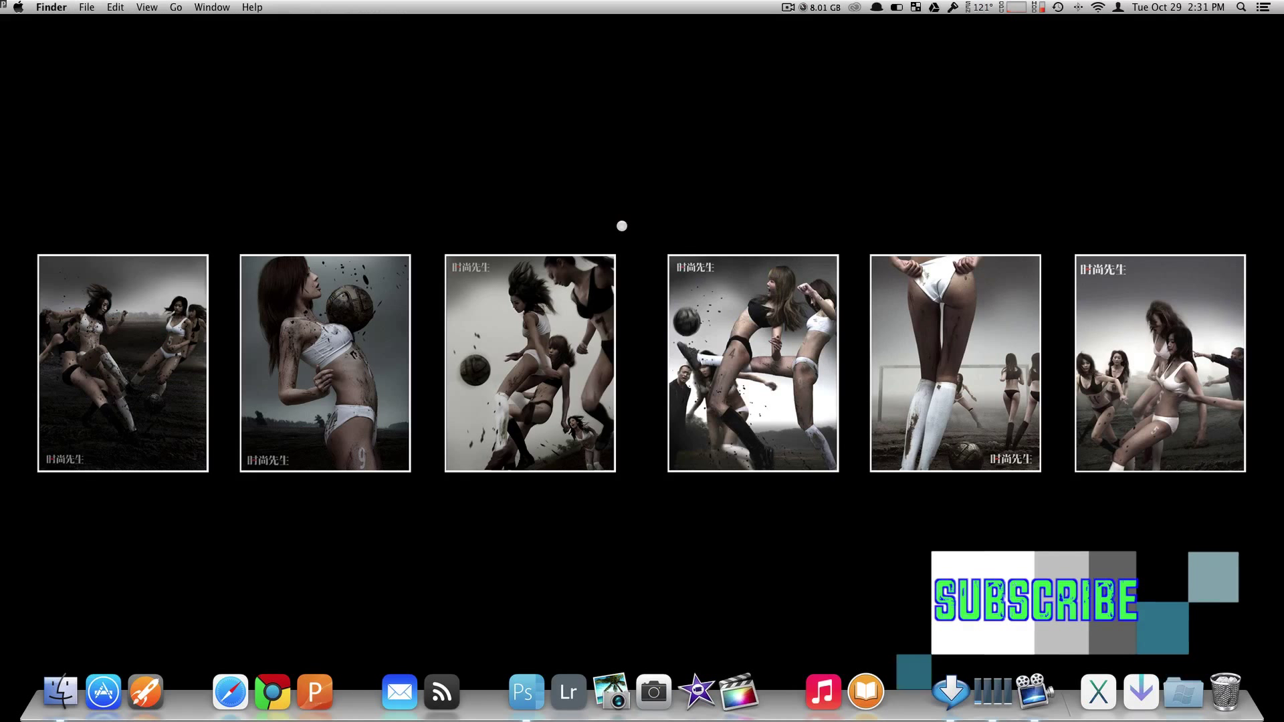
Go to the folder /Applications/Notes.app/Contents/Resources
left_click(175, 8)
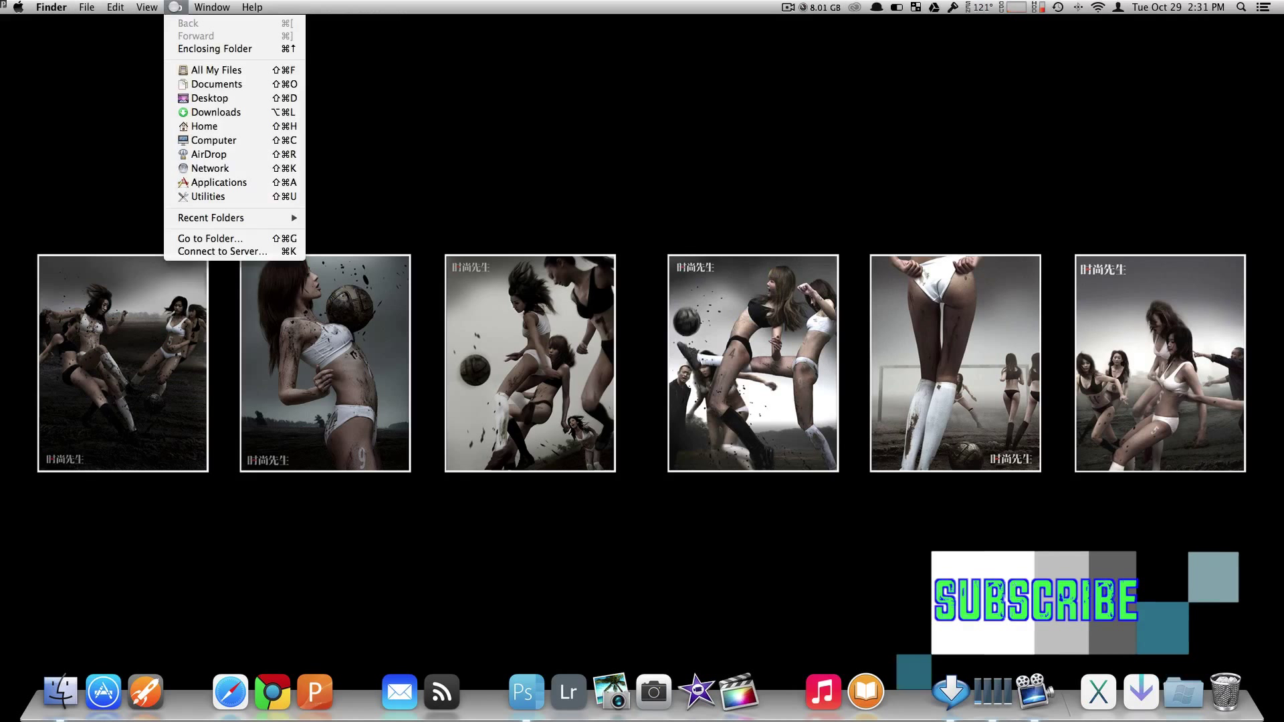
mouse_move(205, 238)
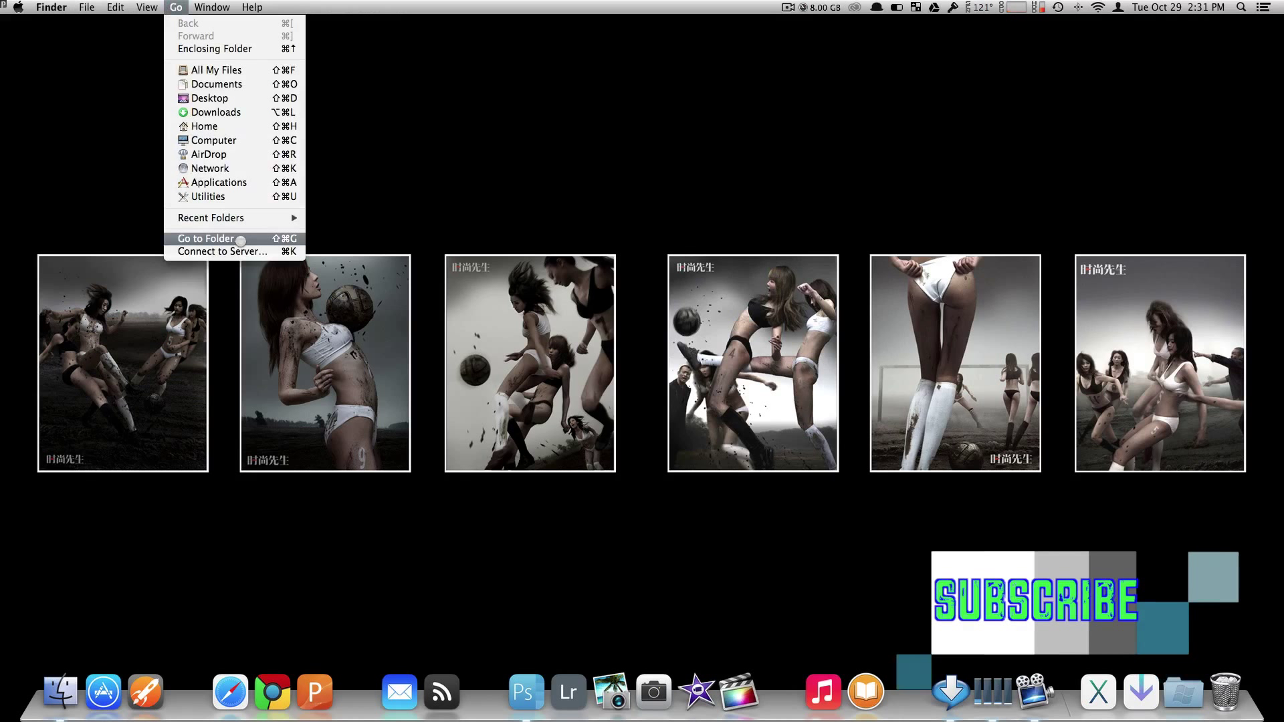
left_click(205, 238)
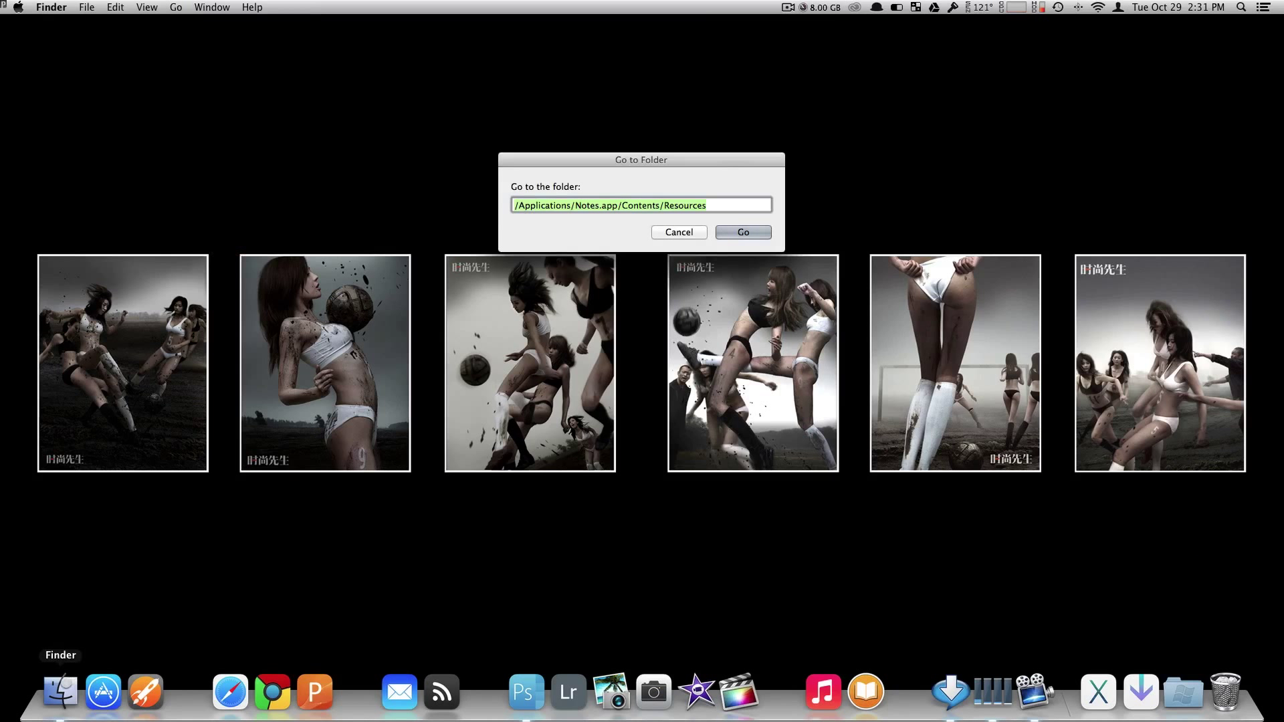
mouse_move(594, 437)
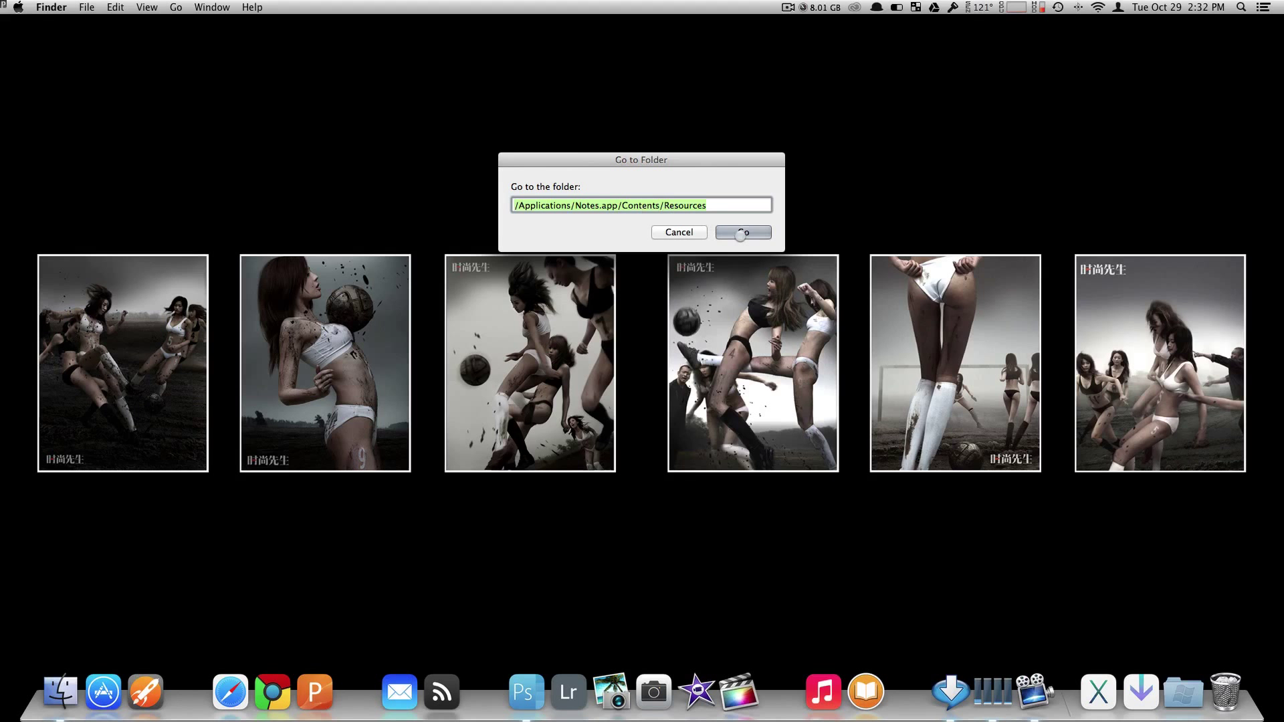
left_click(742, 232)
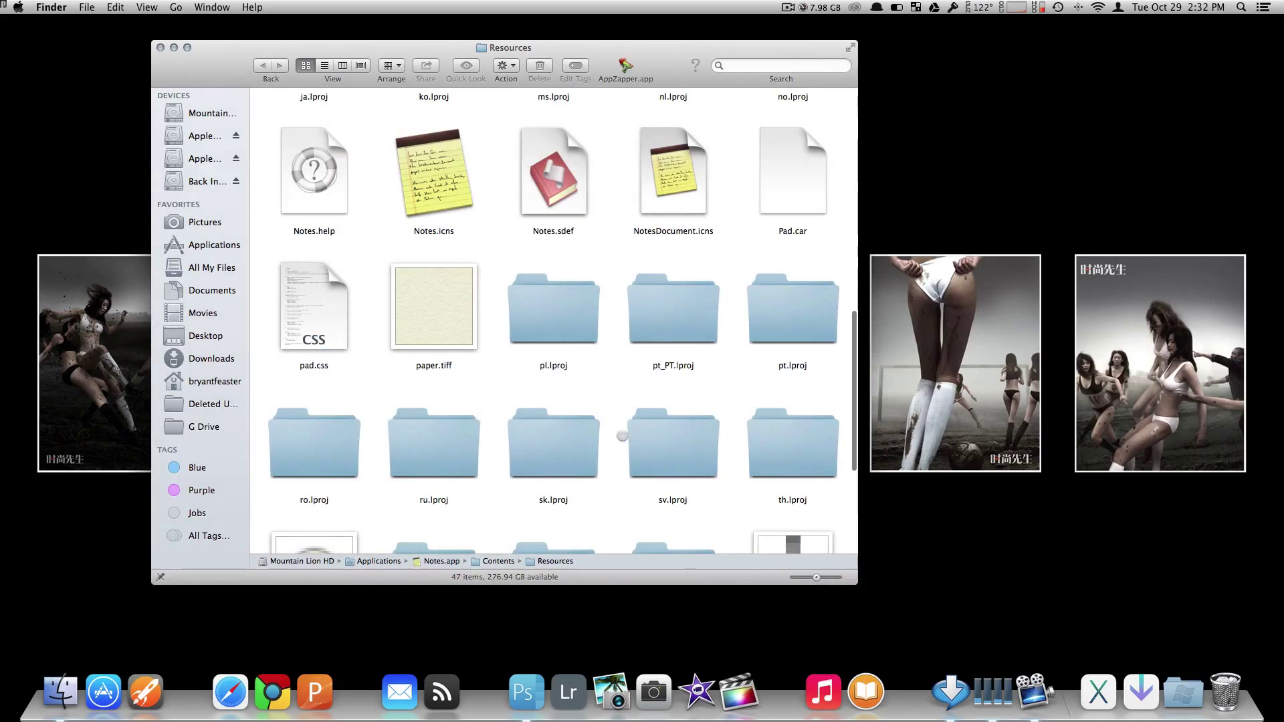
Copy paper.tiff from the Notes Resources folder for pasting onto the desktop
right_click(433, 306)
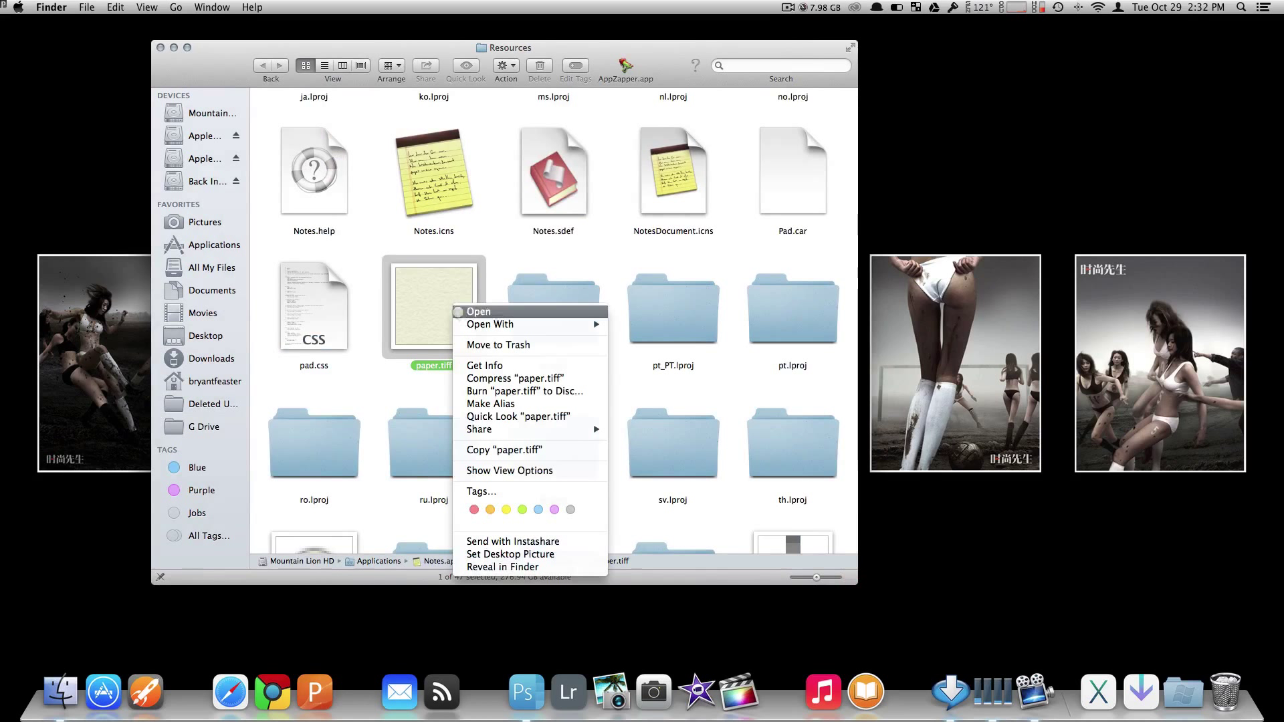
left_click(551, 442)
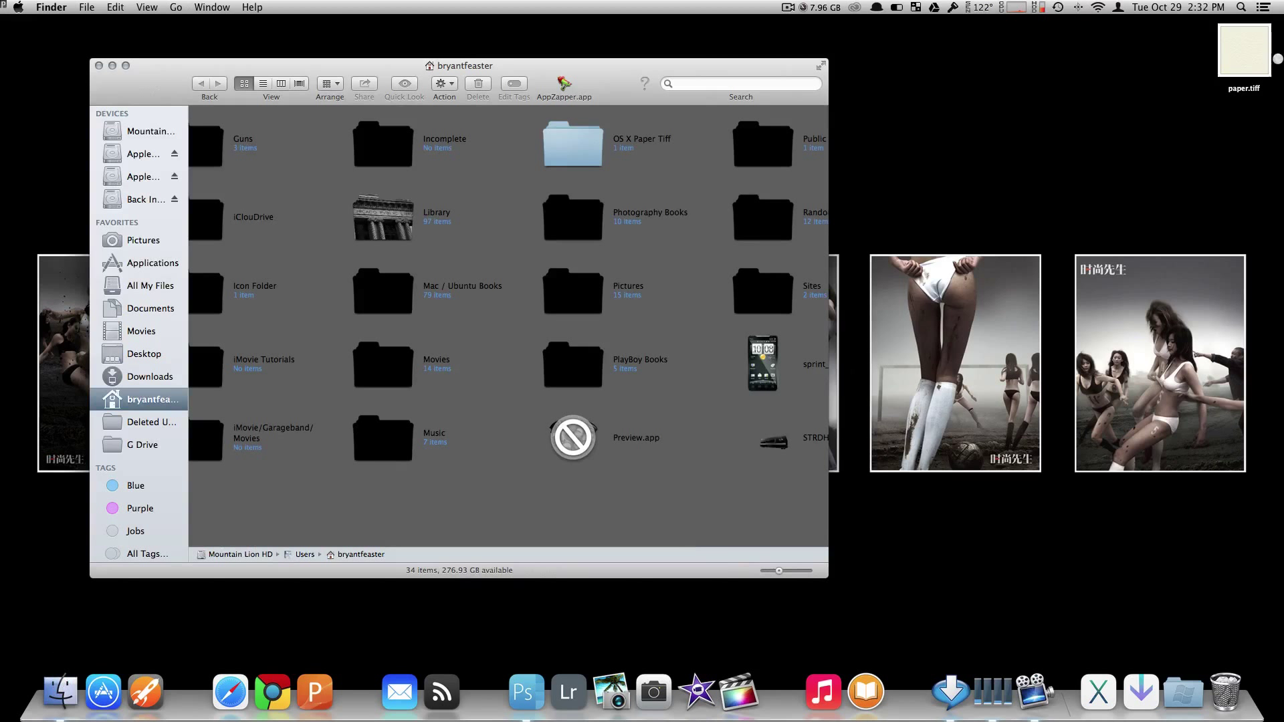
Copy the desktop paper.tiff into the OS X Paper Tiff folder, then go back out
right_click(1244, 61)
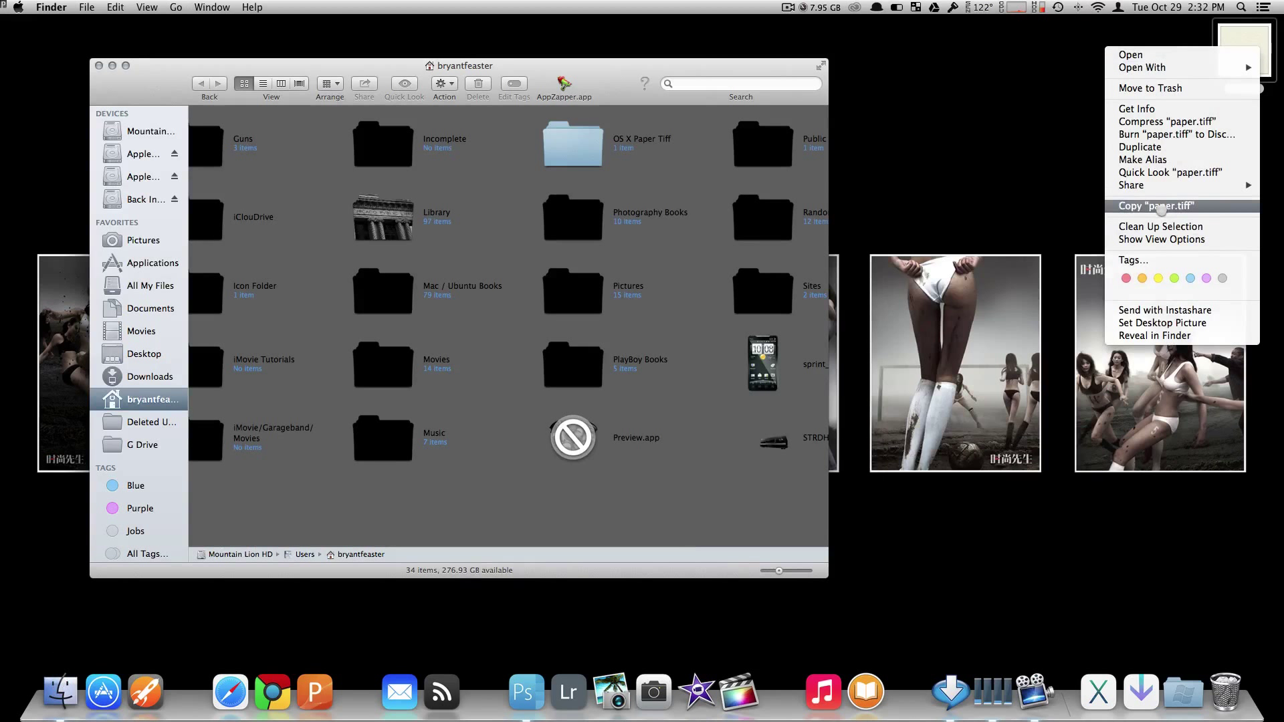
left_click(1155, 205)
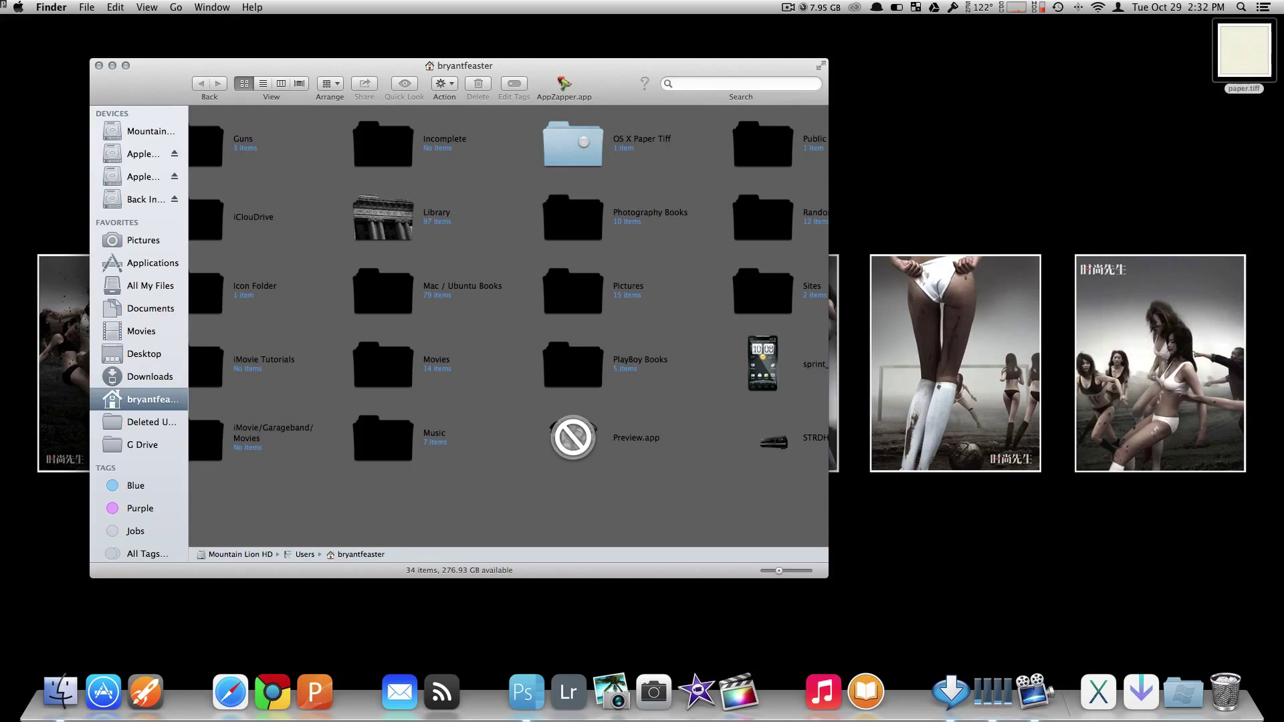
double_click(572, 145)
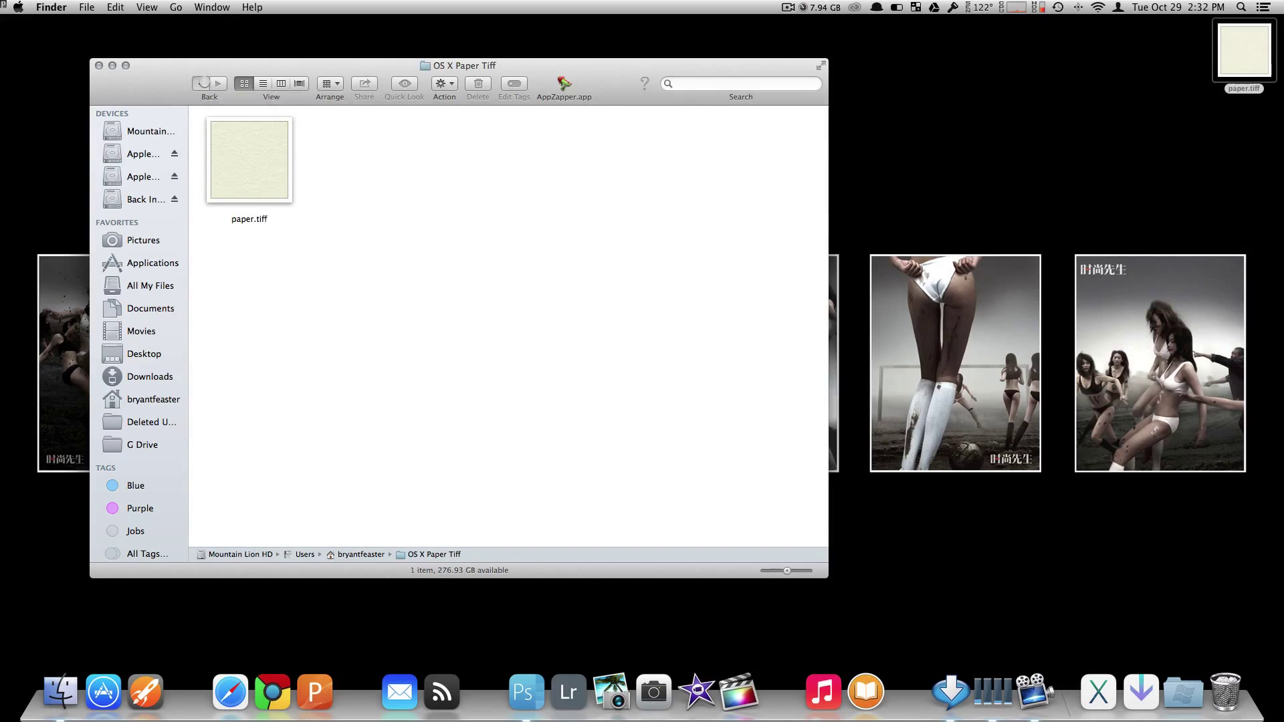
left_click(152, 399)
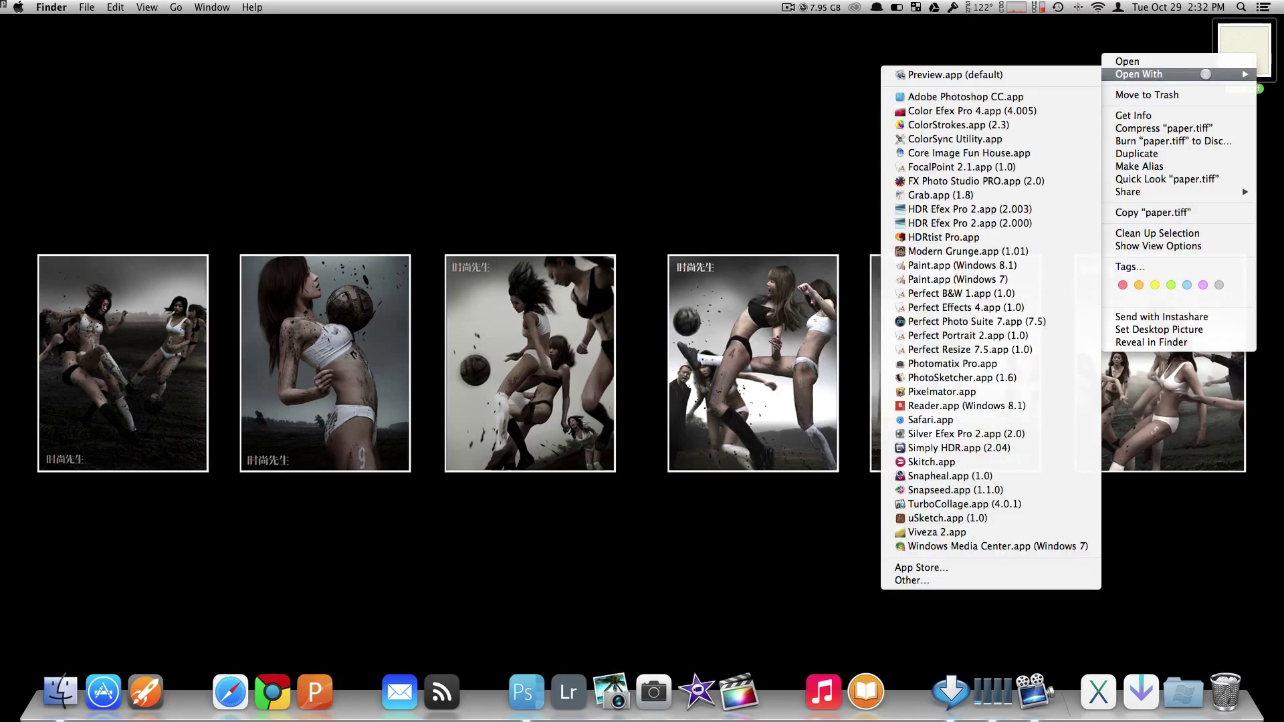
mouse_move(966, 96)
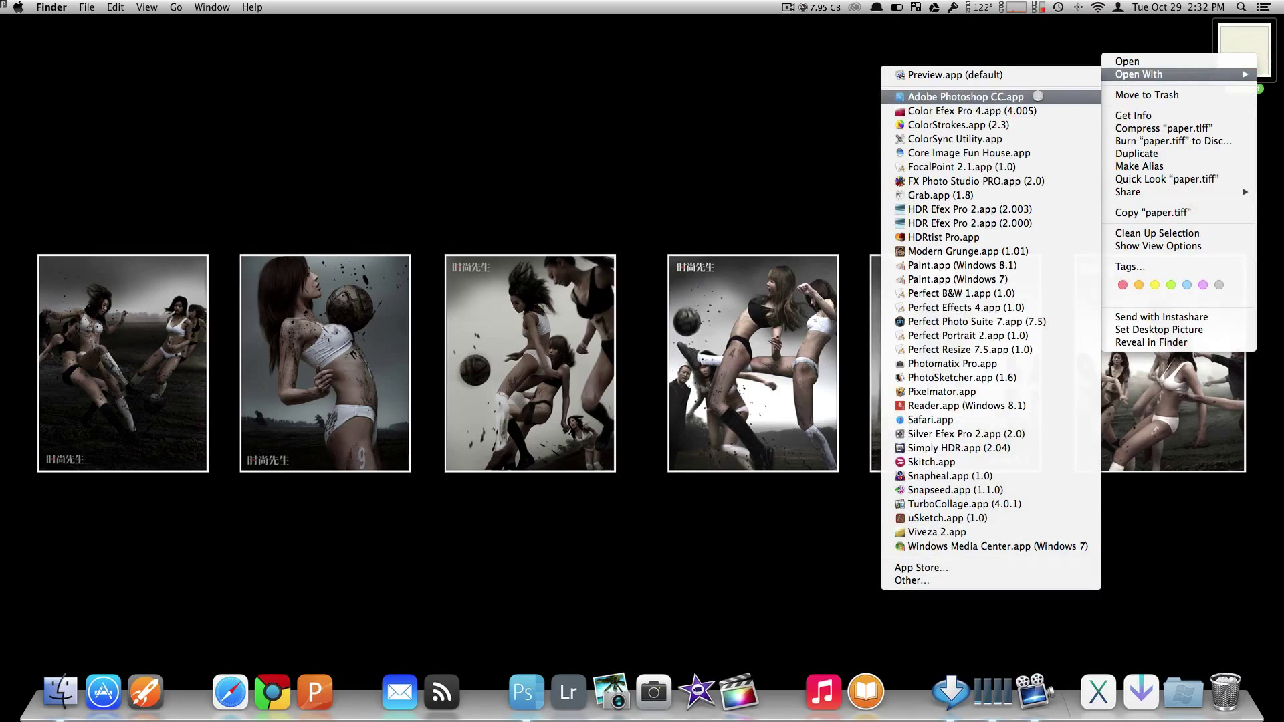
Open the desktop paper.tiff with Adobe Photoshop CC.app
left_click(962, 96)
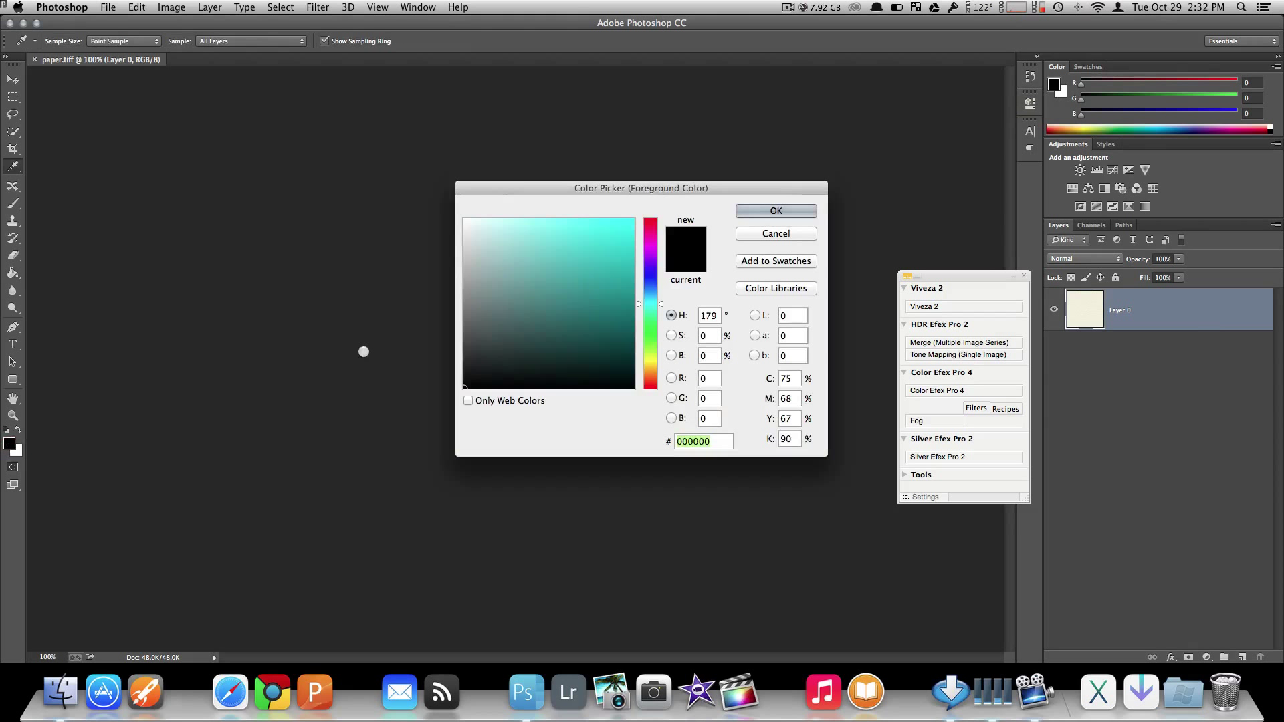
Pick light blue #62f9f7 in the Color Picker and confirm it
left_click(593, 256)
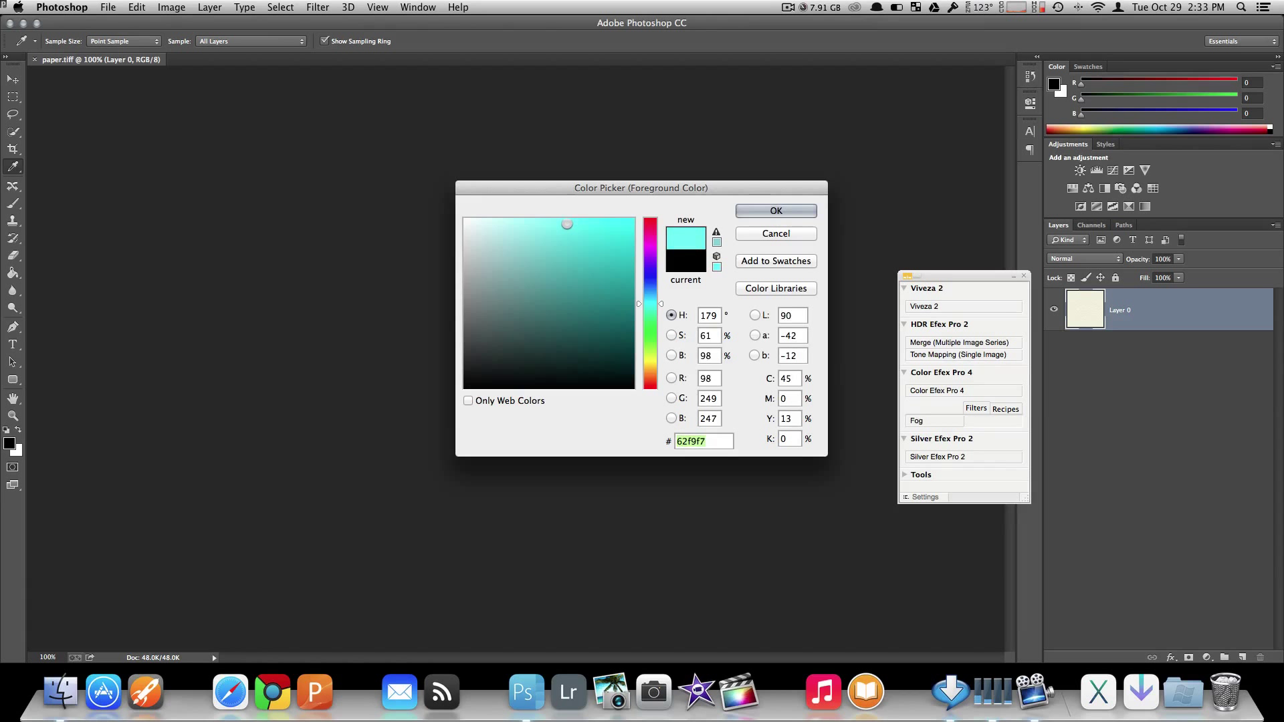
left_click(775, 210)
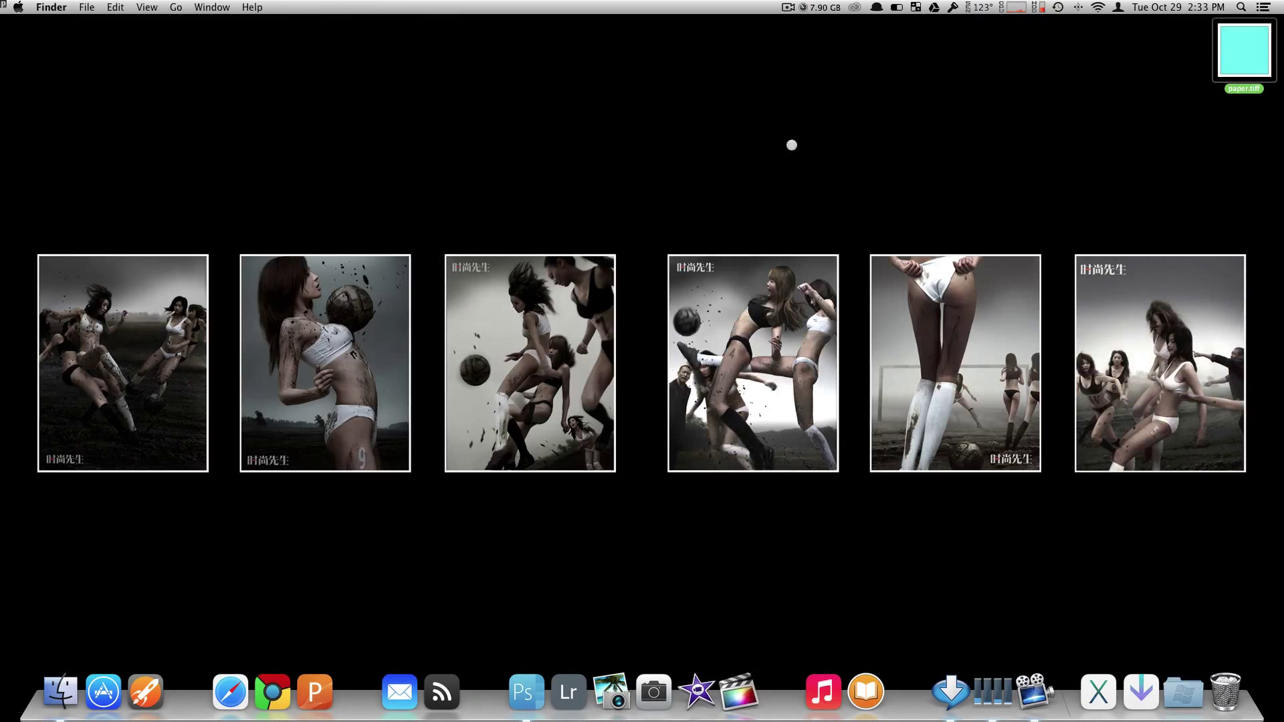
mouse_move(861, 154)
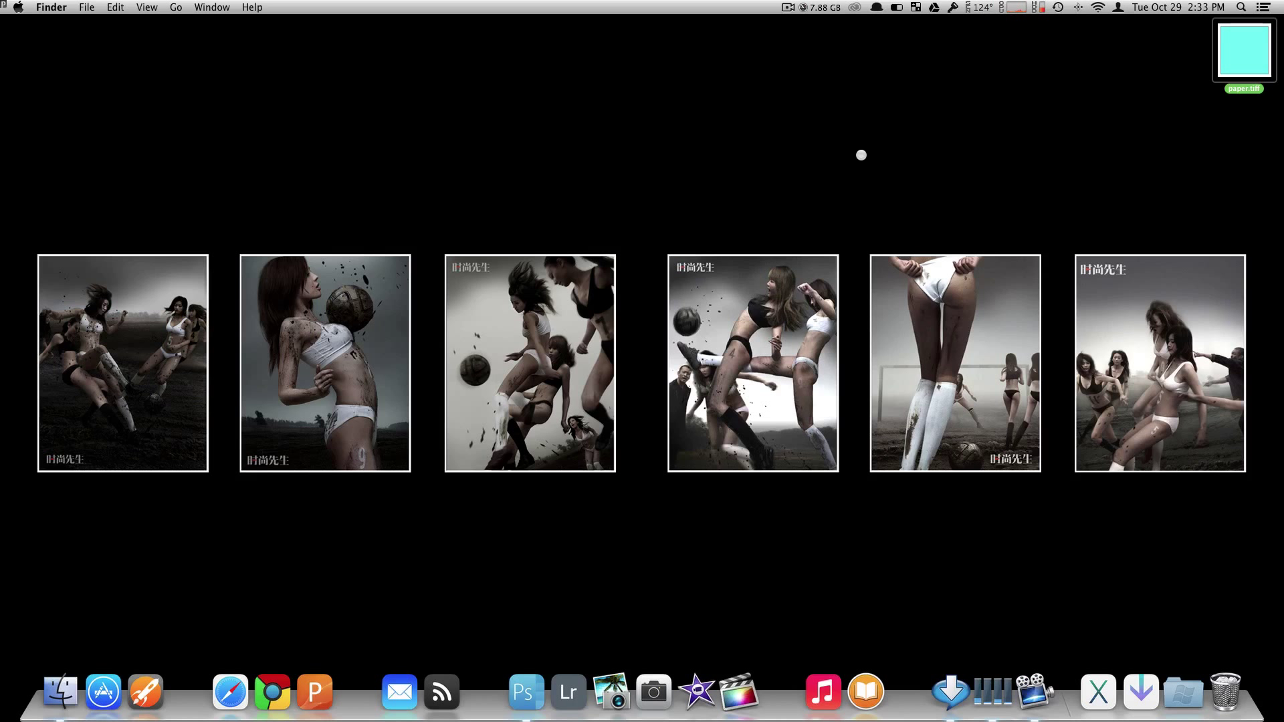
mouse_move(861, 146)
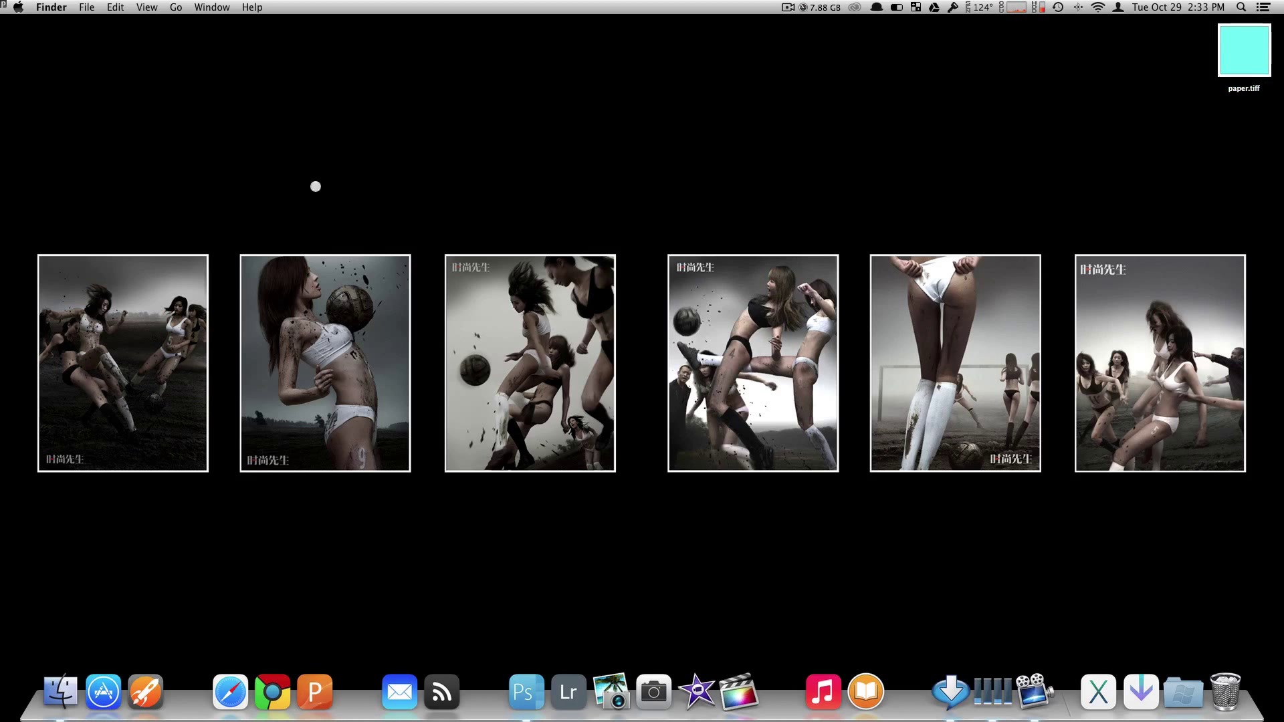
Go to /Applications/Notes.app/Contents/Resources again via Go to Folder
left_click(175, 7)
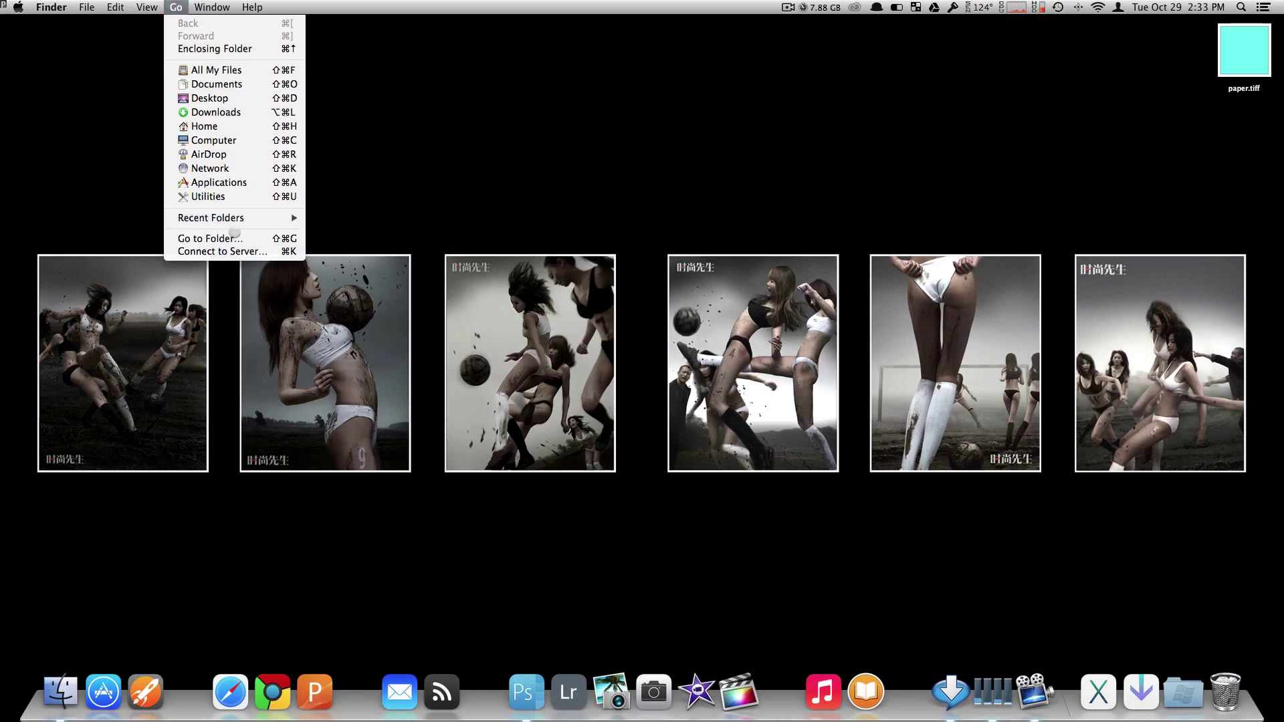
left_click(209, 239)
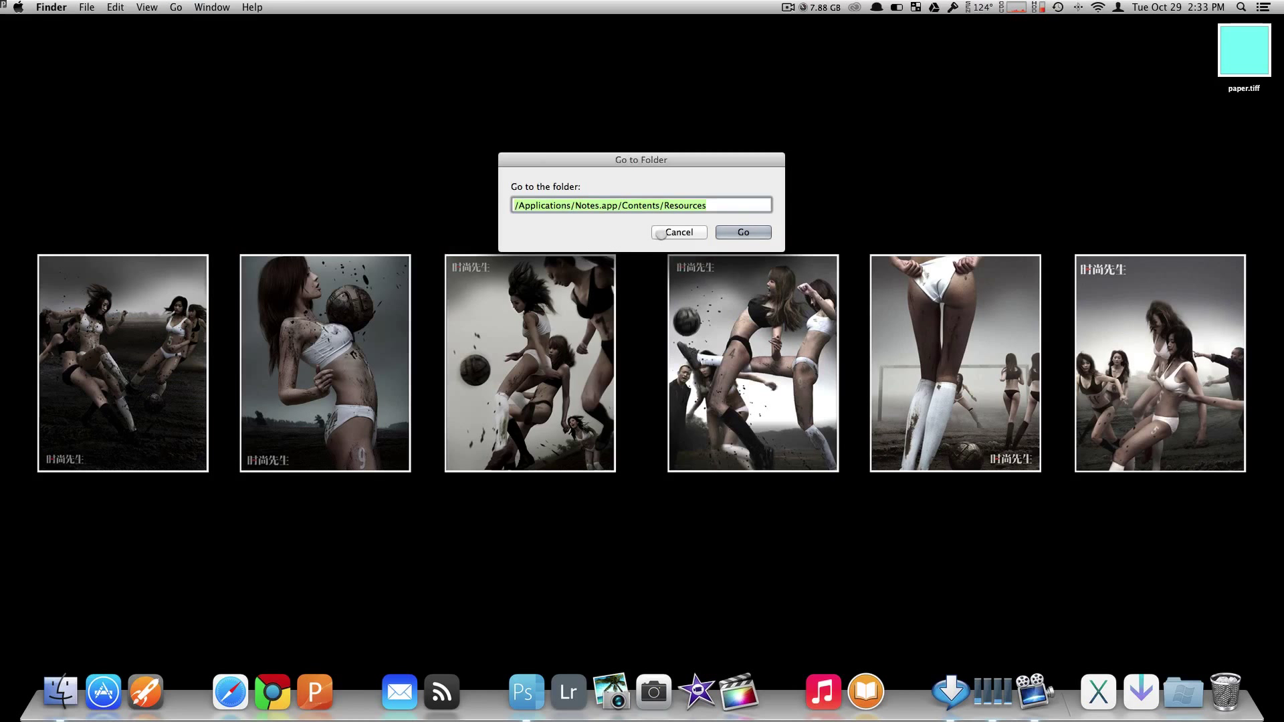
left_click(742, 232)
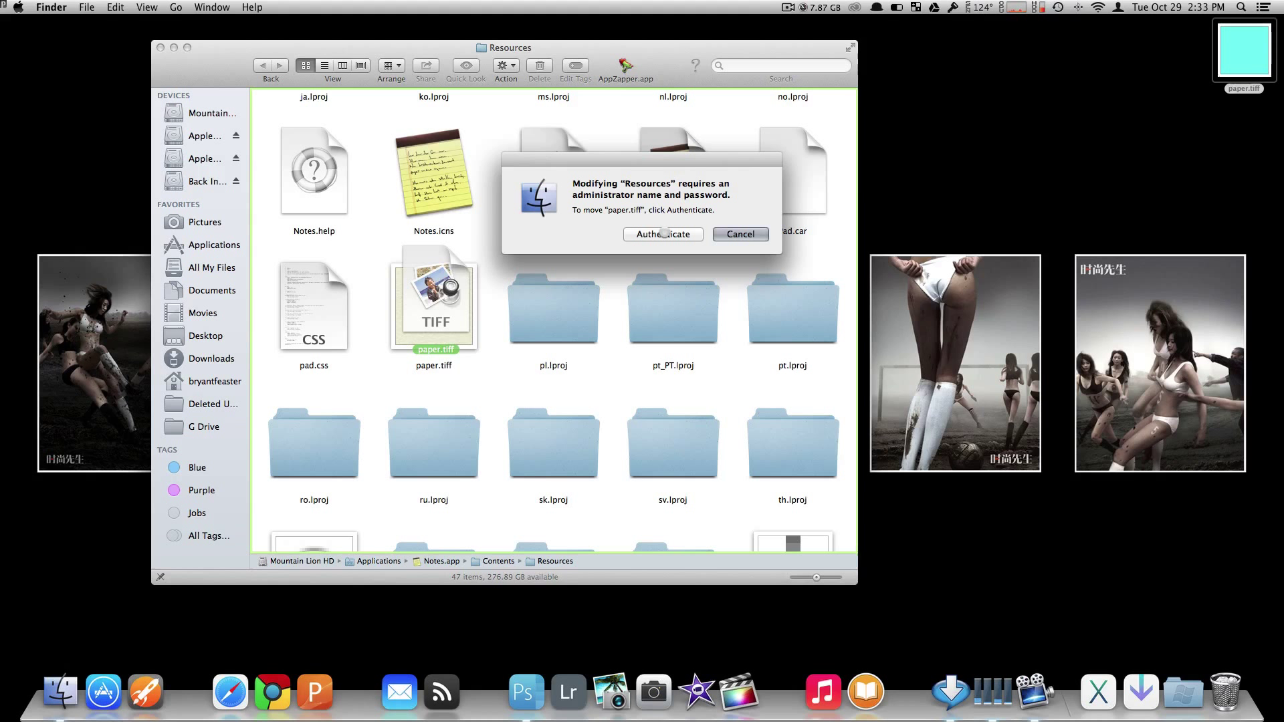
Authenticate with the admin password and replace the original paper.tiff with the blue one
left_click(663, 234)
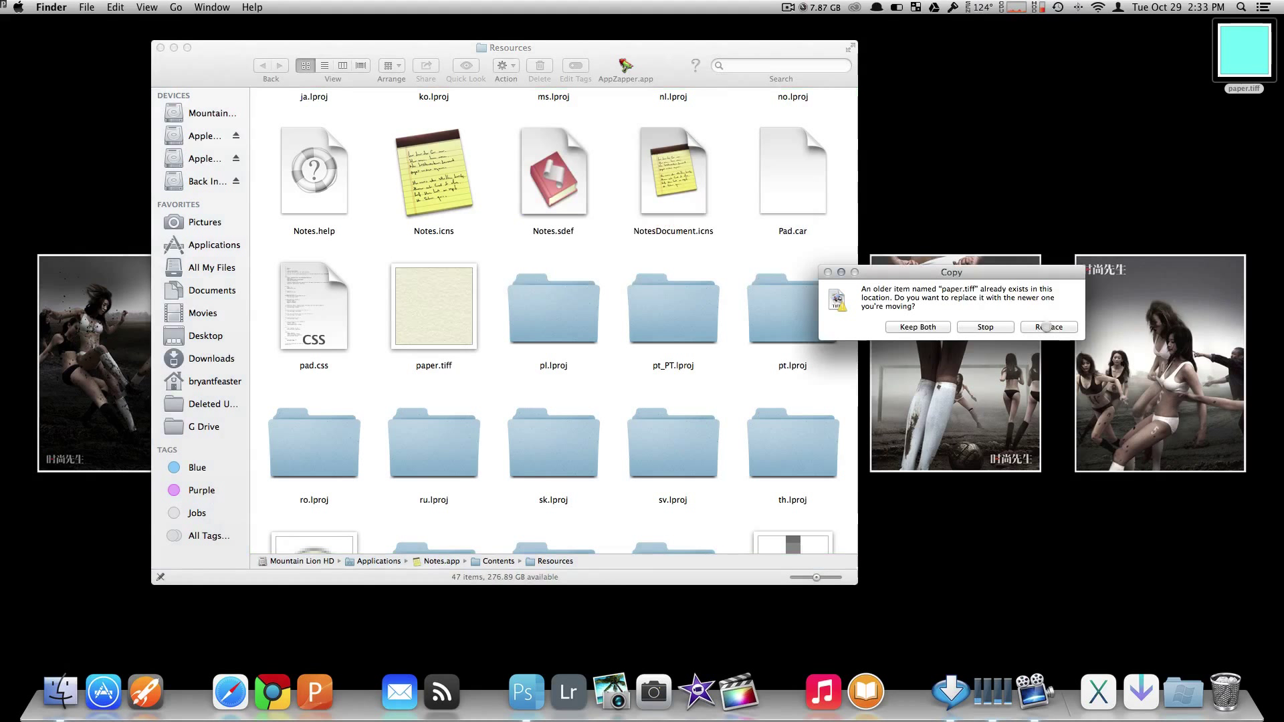
left_click(1048, 327)
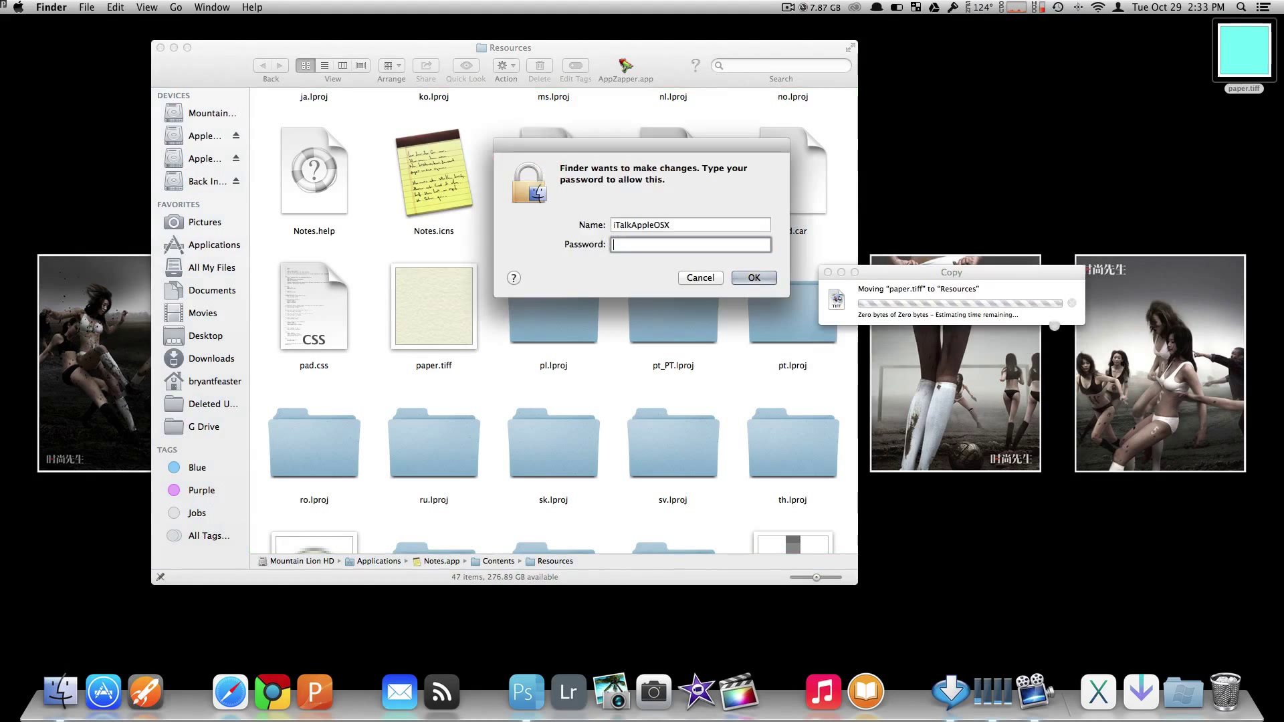
type("••••")
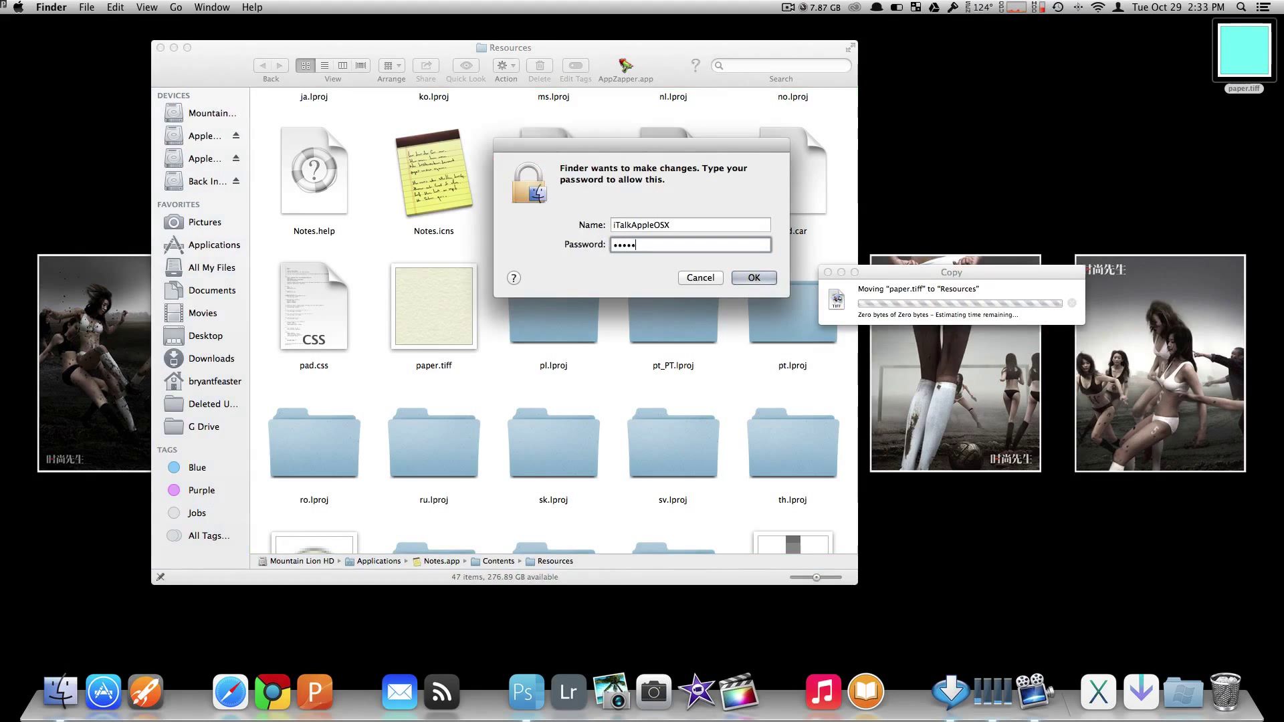
left_click(752, 277)
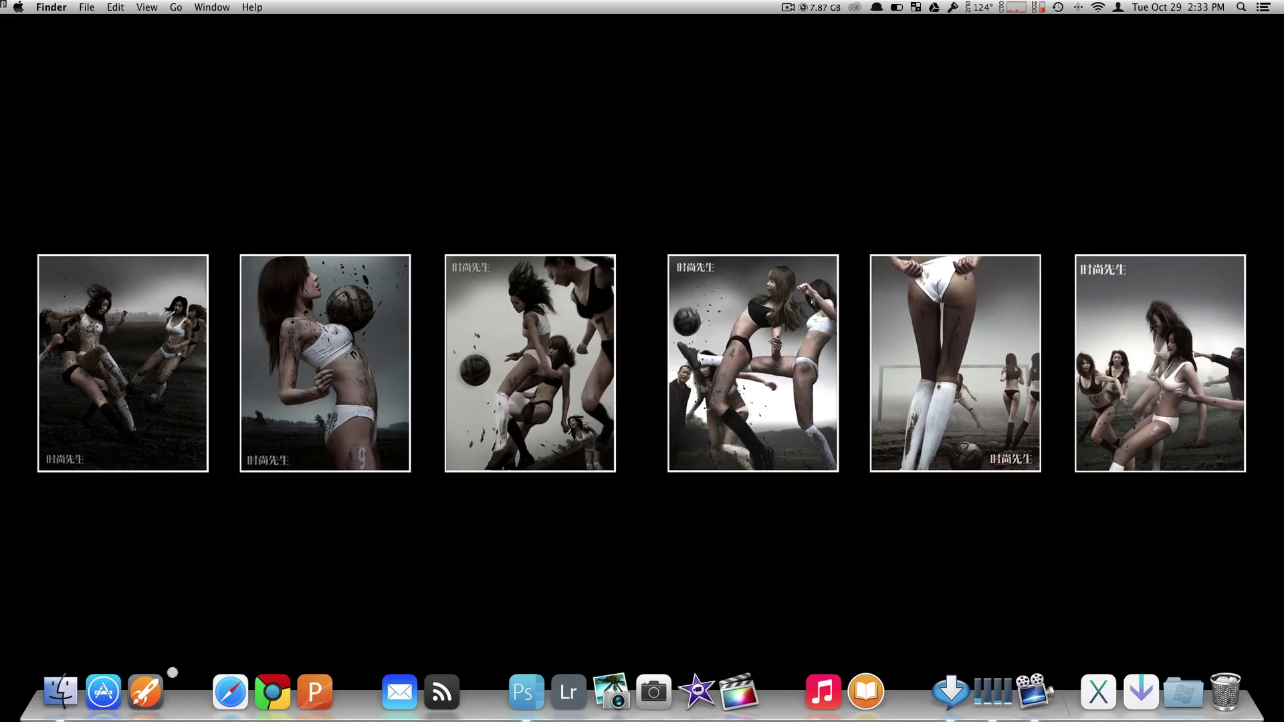
Open Launchpad and search for "no" to find Notes
left_click(146, 692)
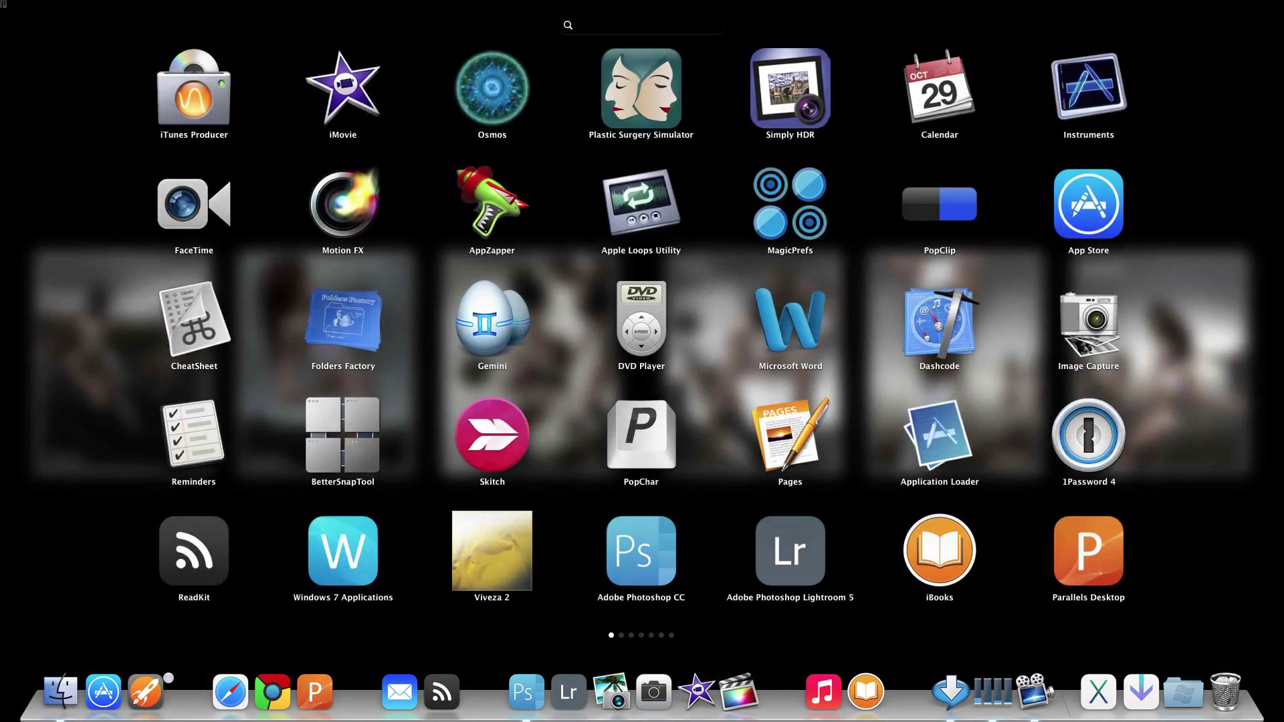
type("no")
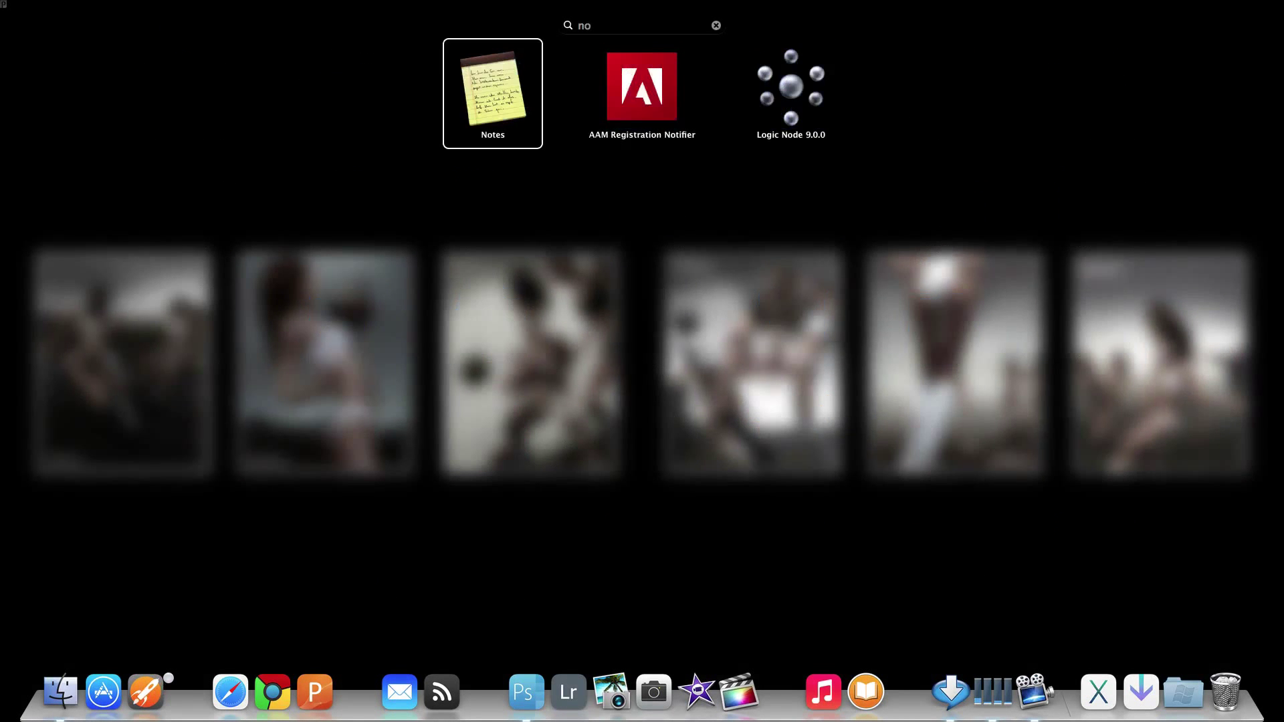